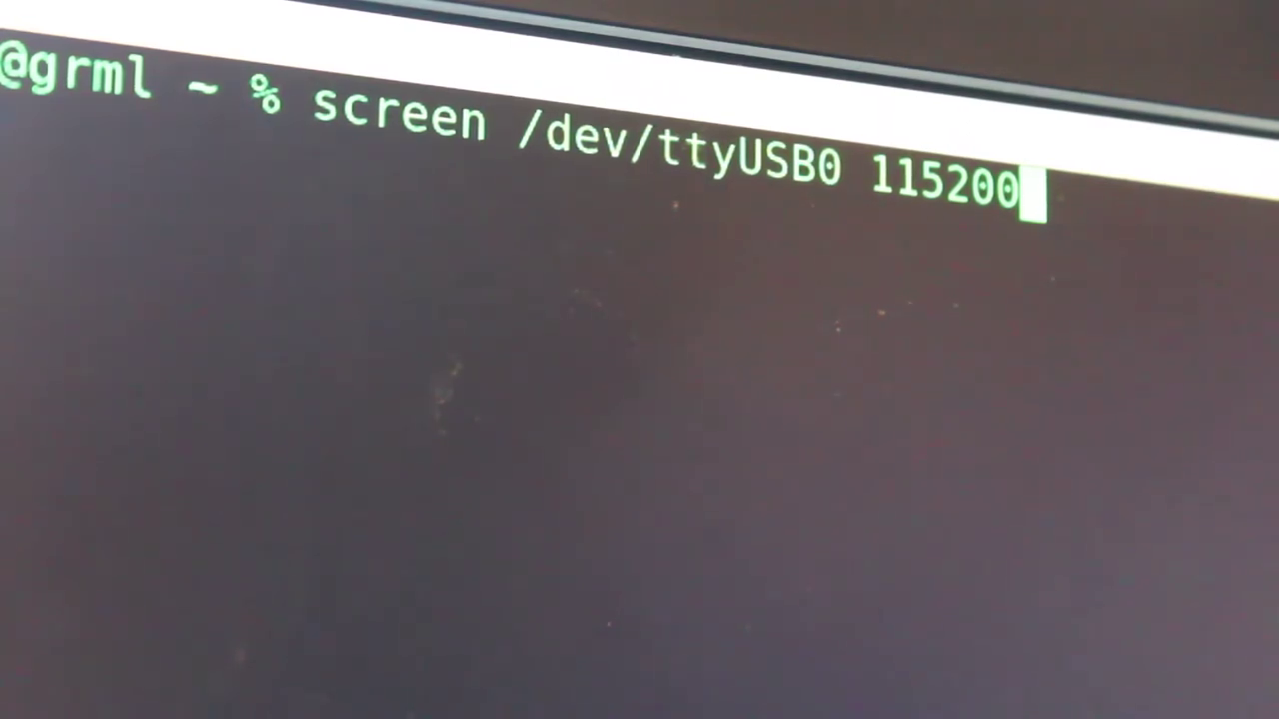
Step: Connect to the board's serial console on /dev/ttyUSB0 at 115200 baud
key(Return)
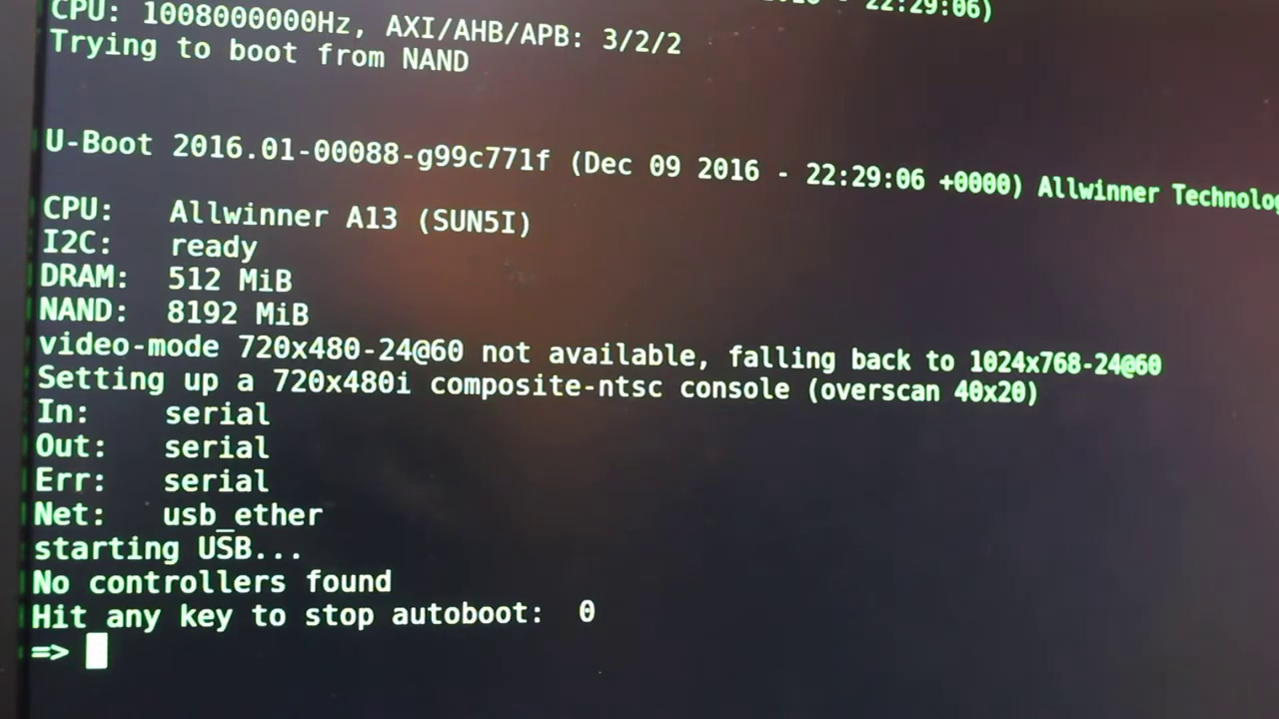
Step: Enter 'help' at the U-Boot prompt to list the available commands
text(hel)
text(boot)
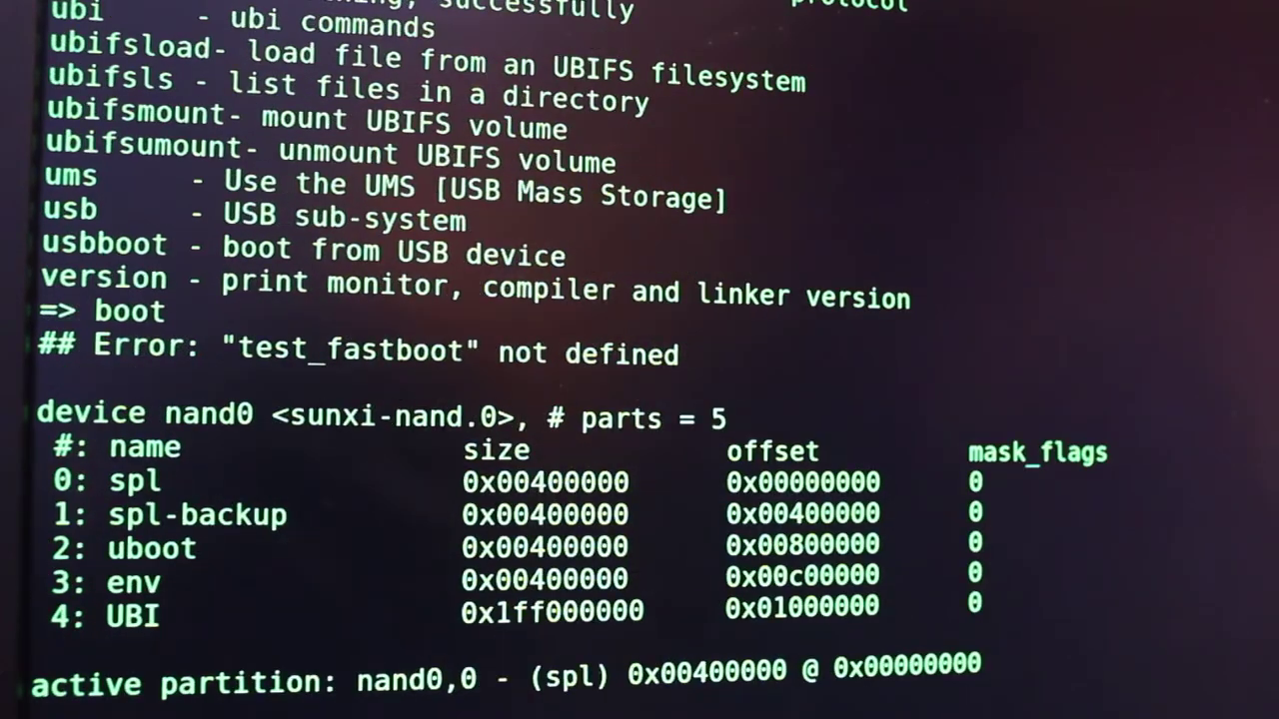
Step: Scroll through the kernel boot messages until the 'chip login:' prompt appears
scroll(down, 3)
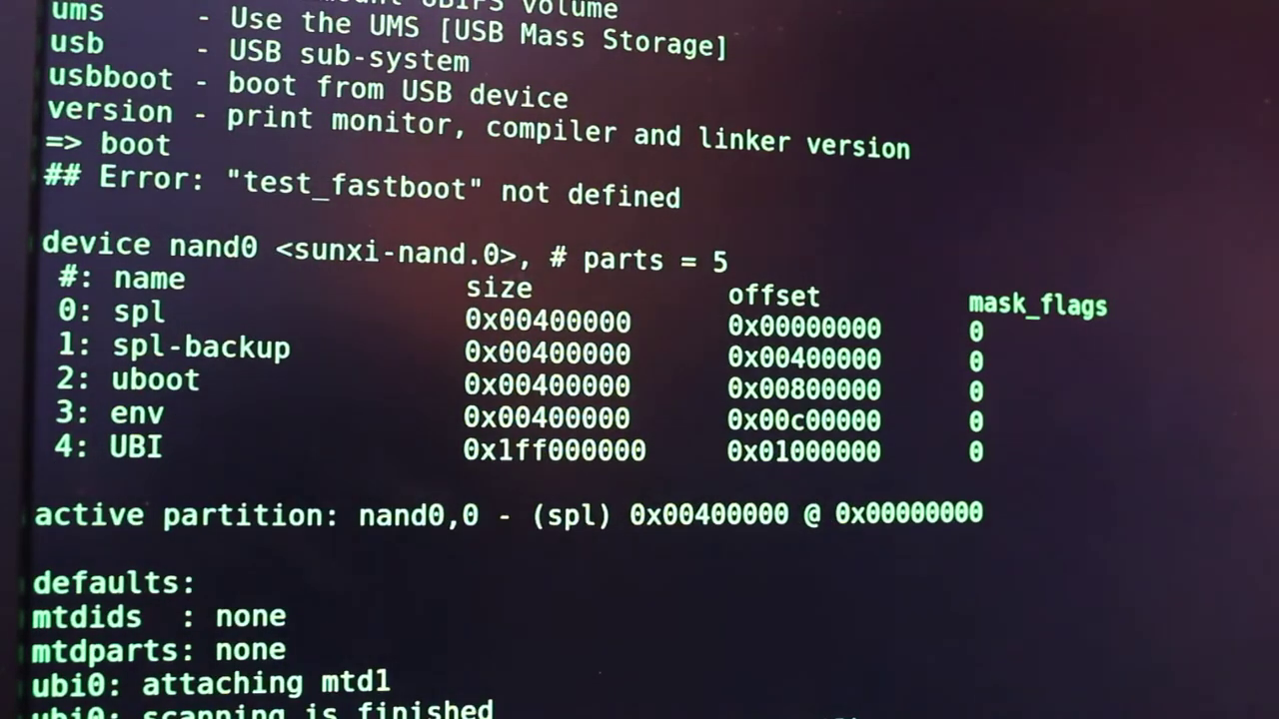
scroll(down, 3)
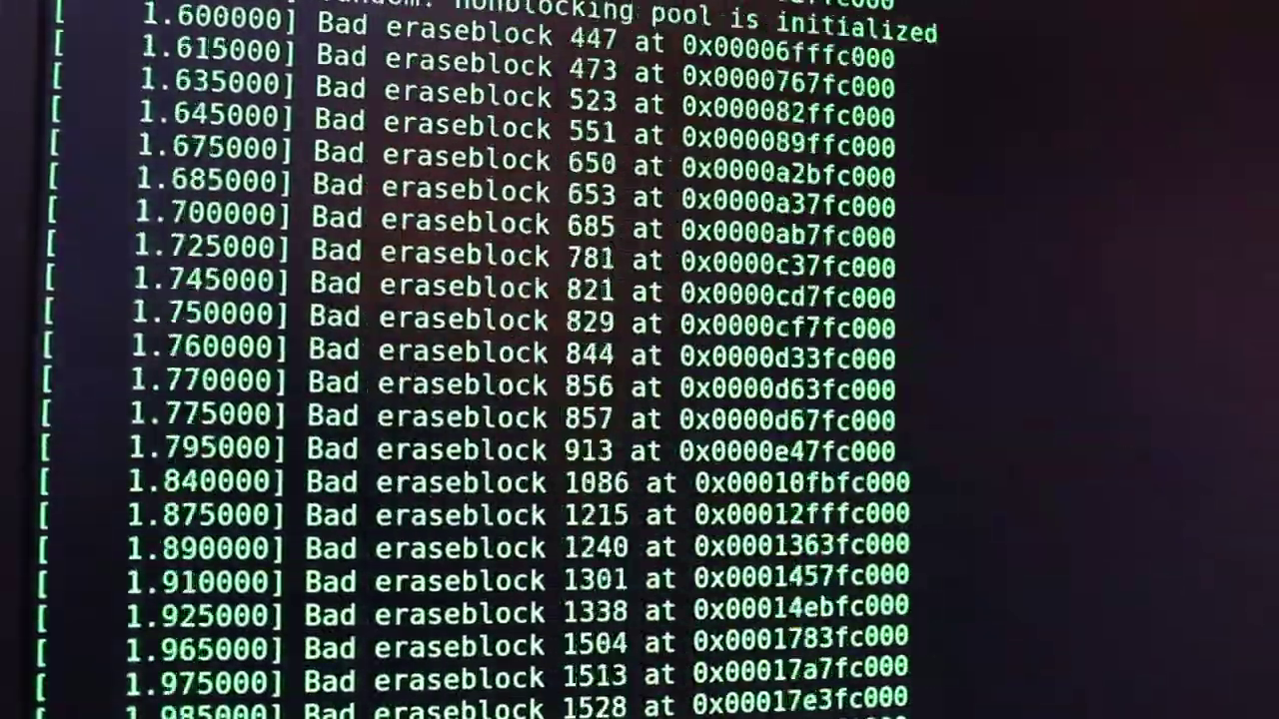
scroll(down, 3)
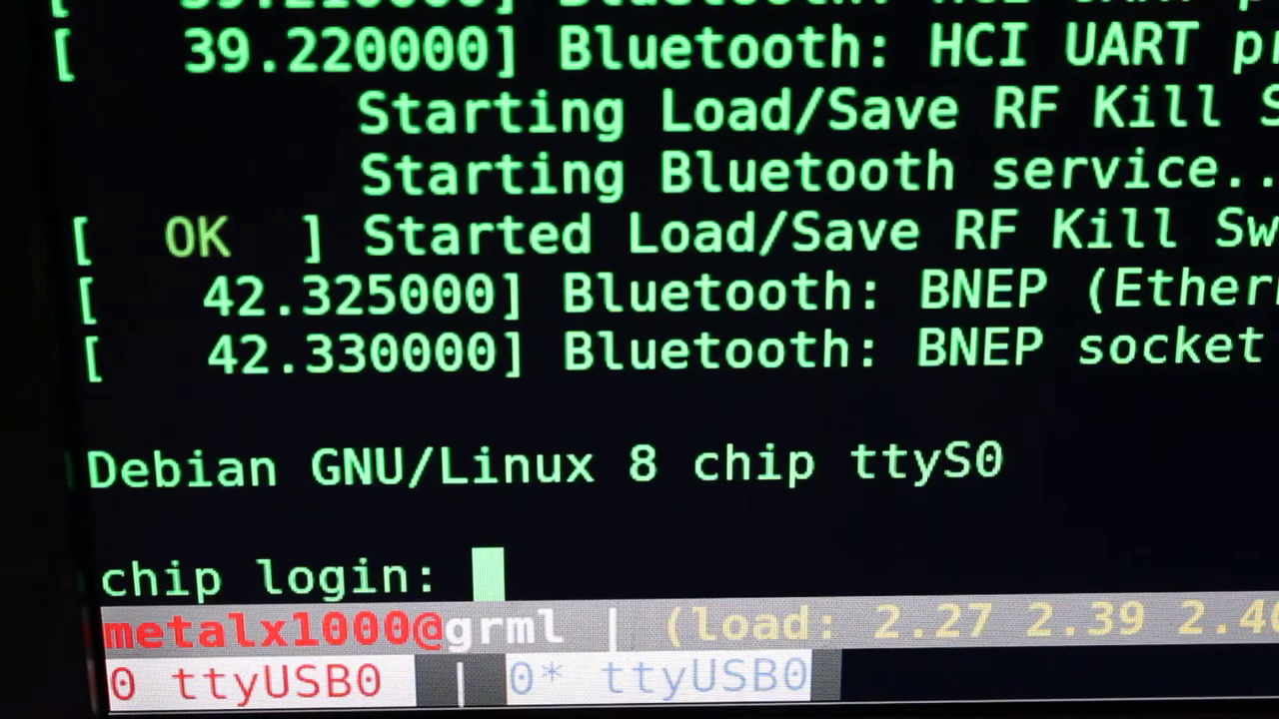
Step: Log in as user 'chip' with the password and type 'su' at the shell
text(chip)
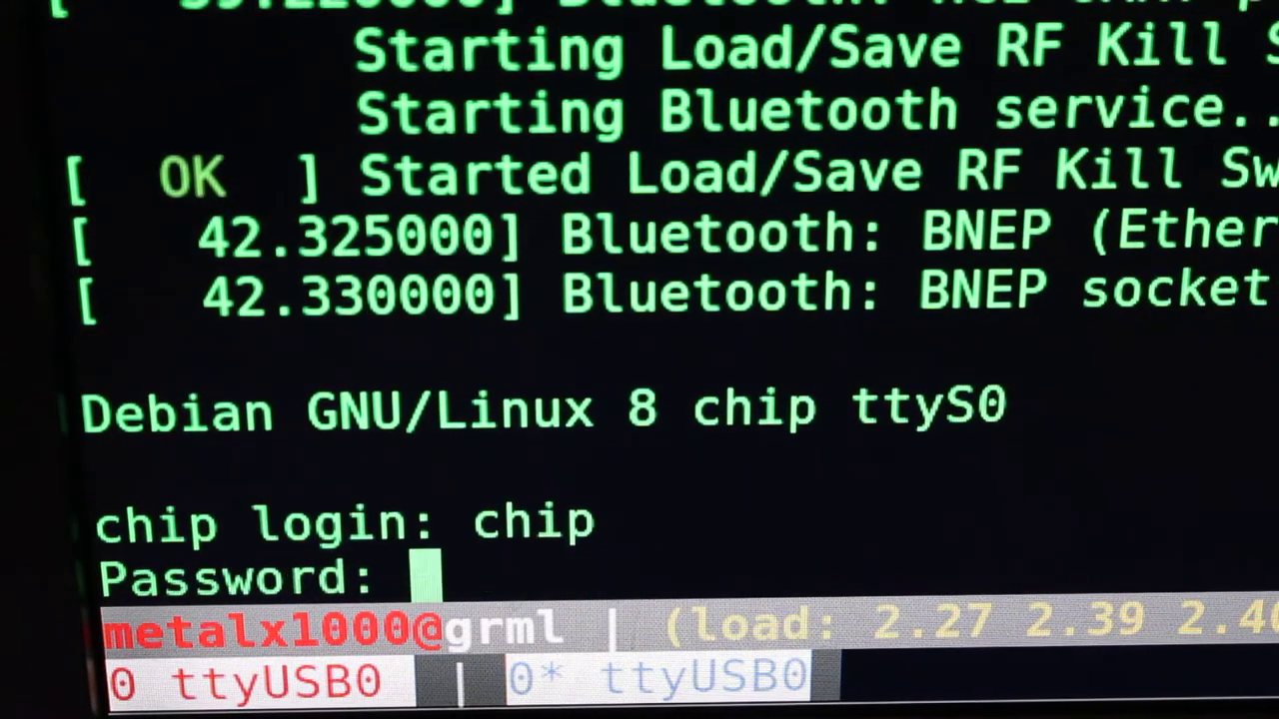
key(Enter)
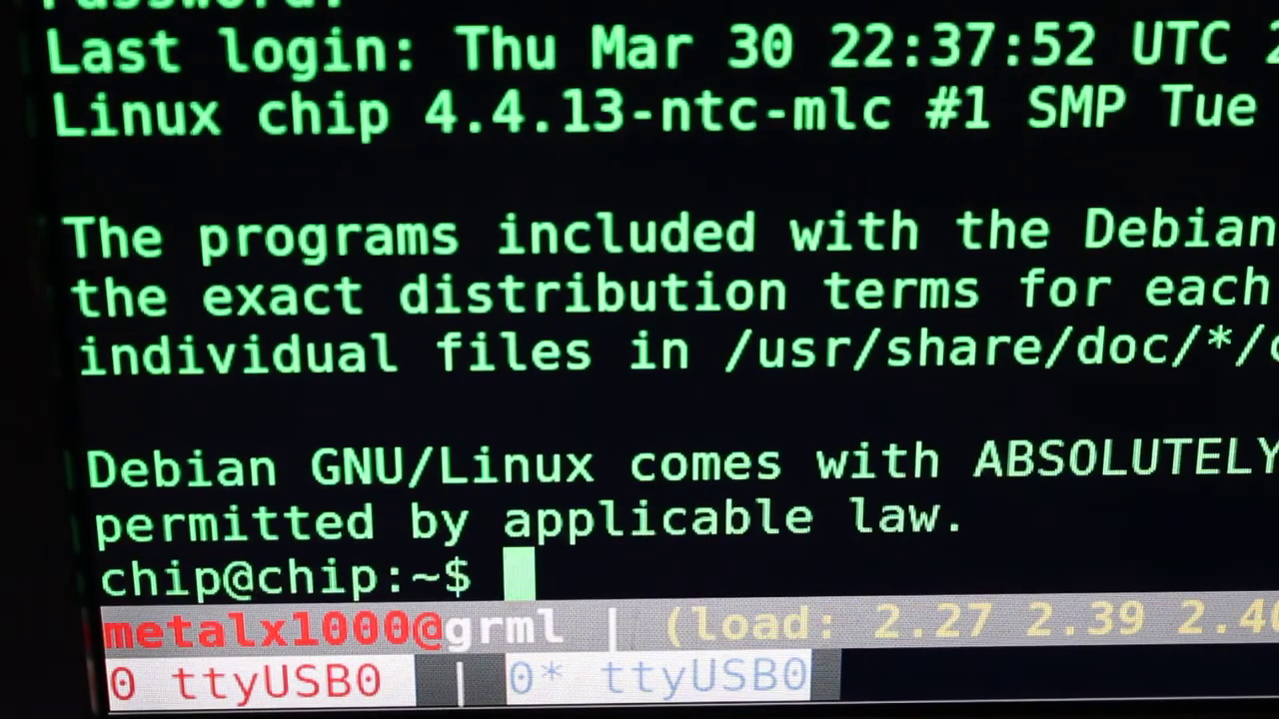
text(su)
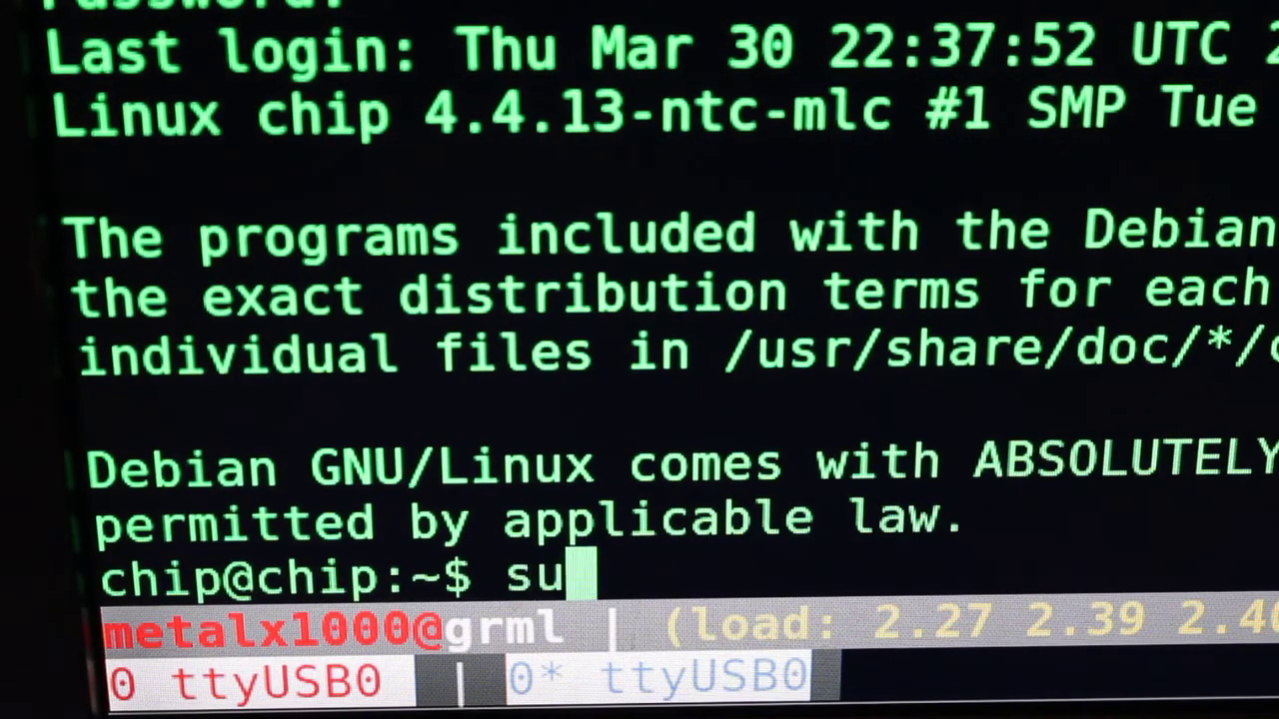